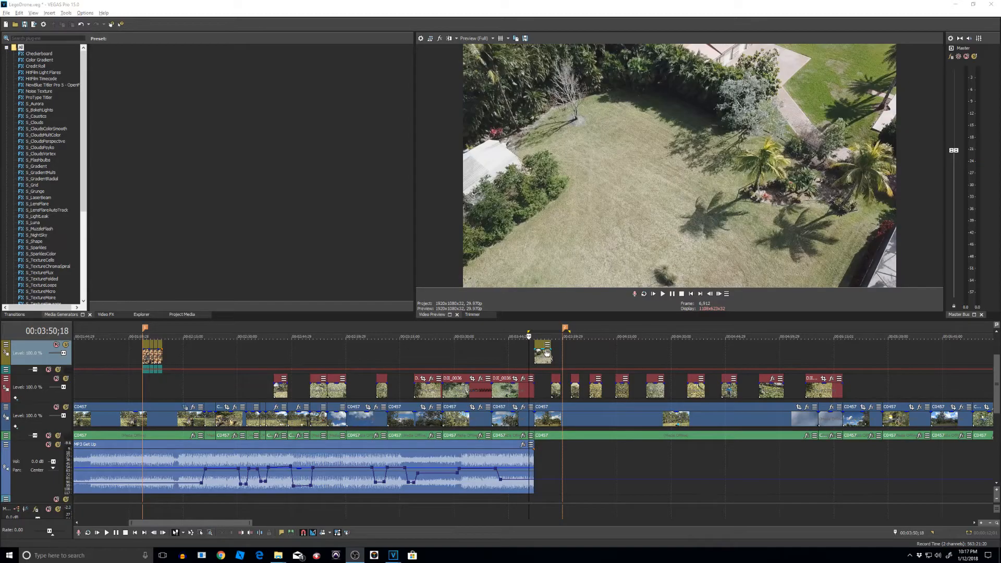
# Open Event Pan/Crop for the high-five clip and enable the Mask checkbox
pyautogui.click(662, 294)
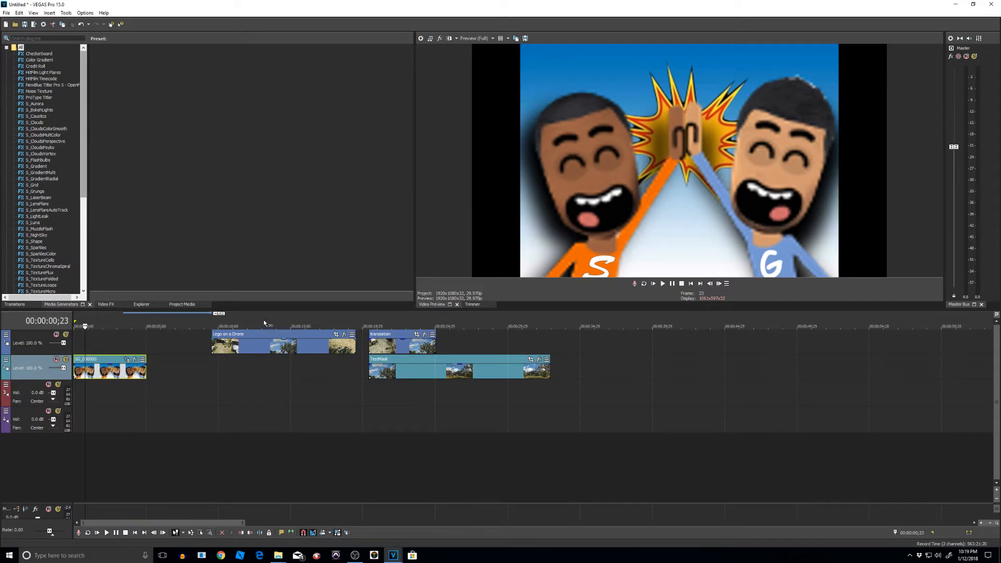
pyautogui.moveTo(537, 180)
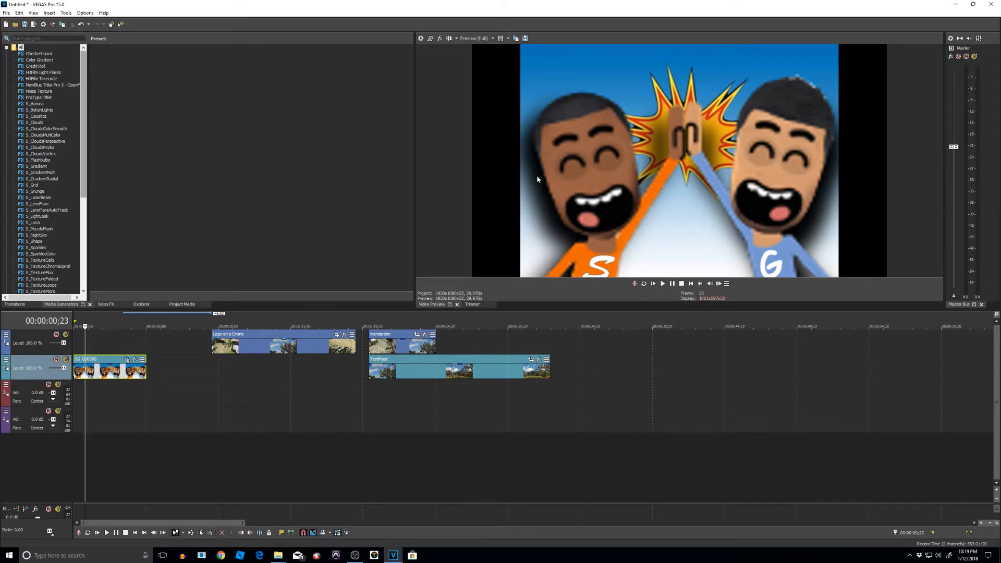
pyautogui.moveTo(575, 182)
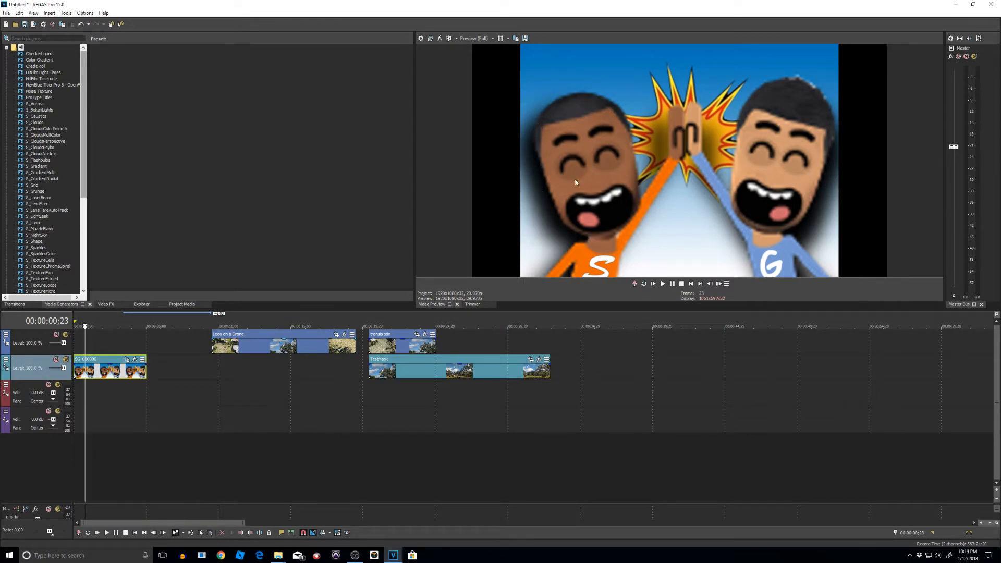
pyautogui.moveTo(665, 188)
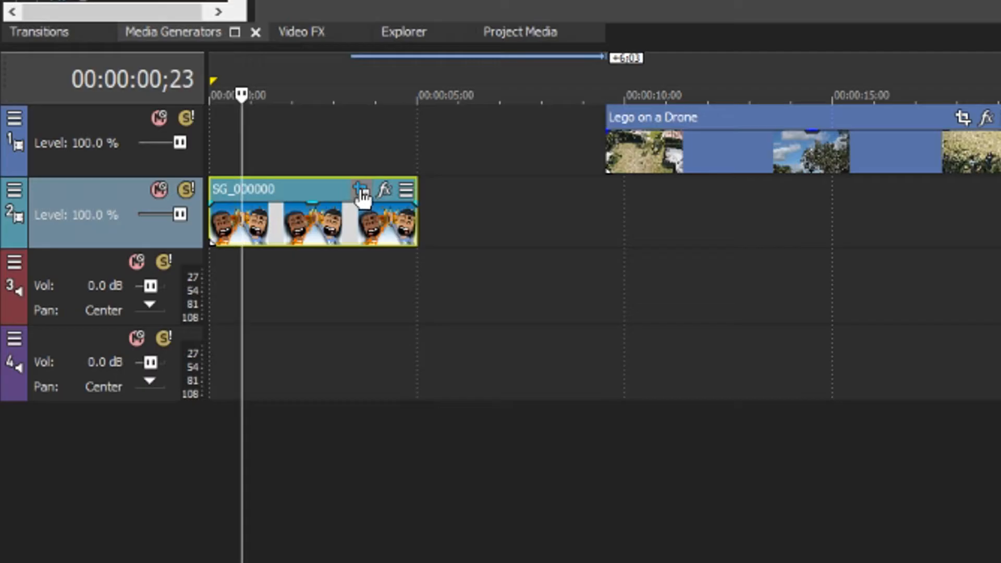
pyautogui.moveTo(360, 190)
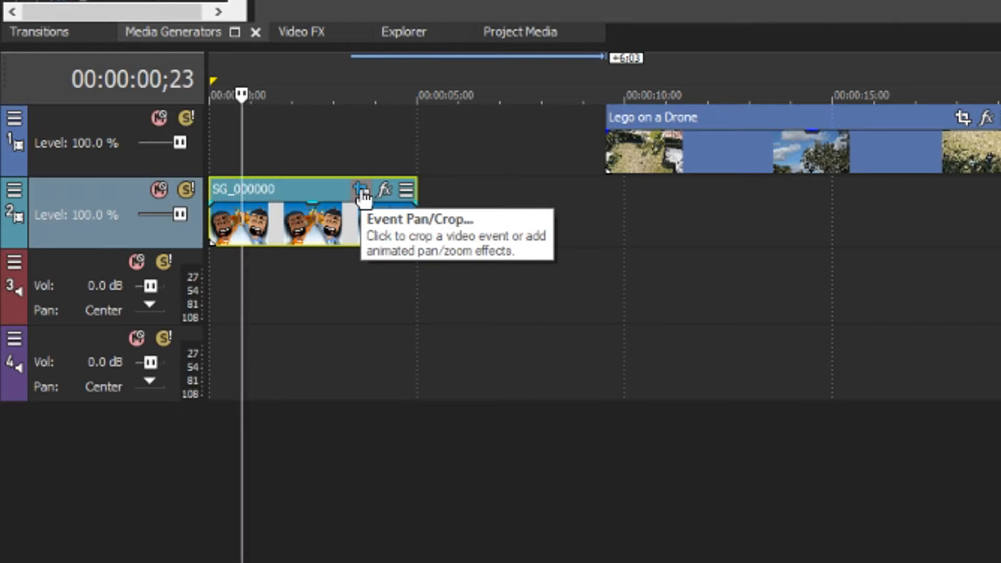
pyautogui.click(383, 190)
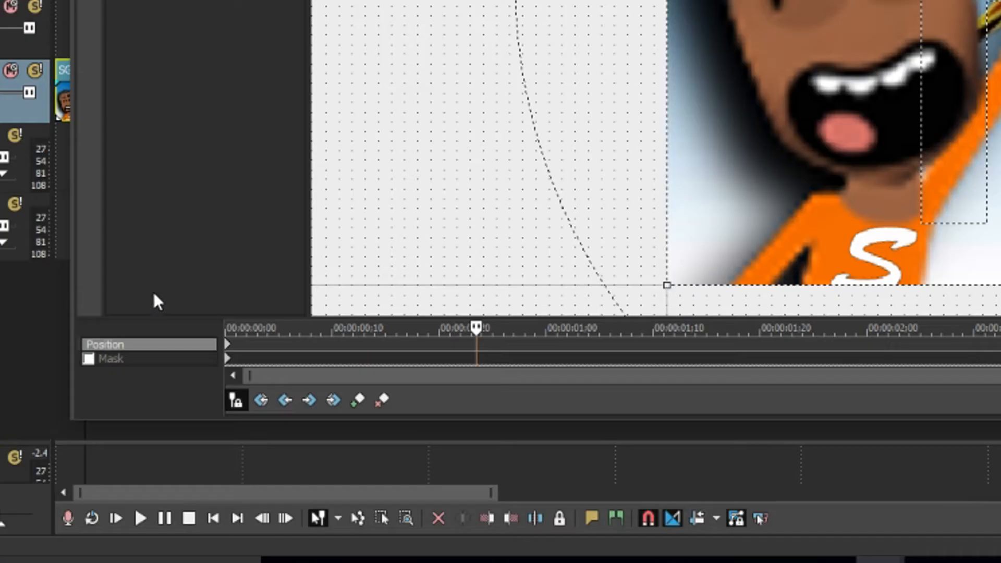
pyautogui.moveTo(127, 373)
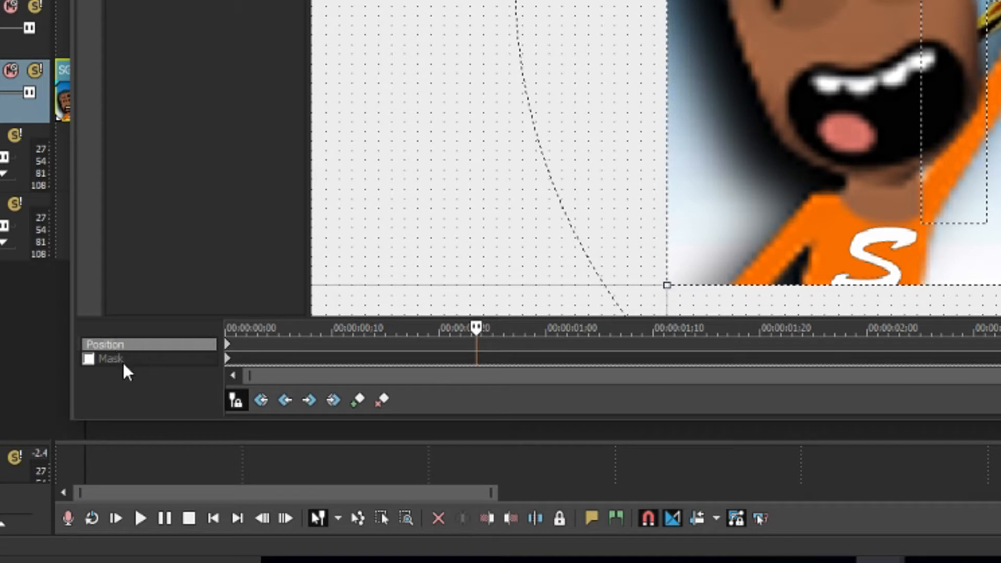
pyautogui.click(88, 358)
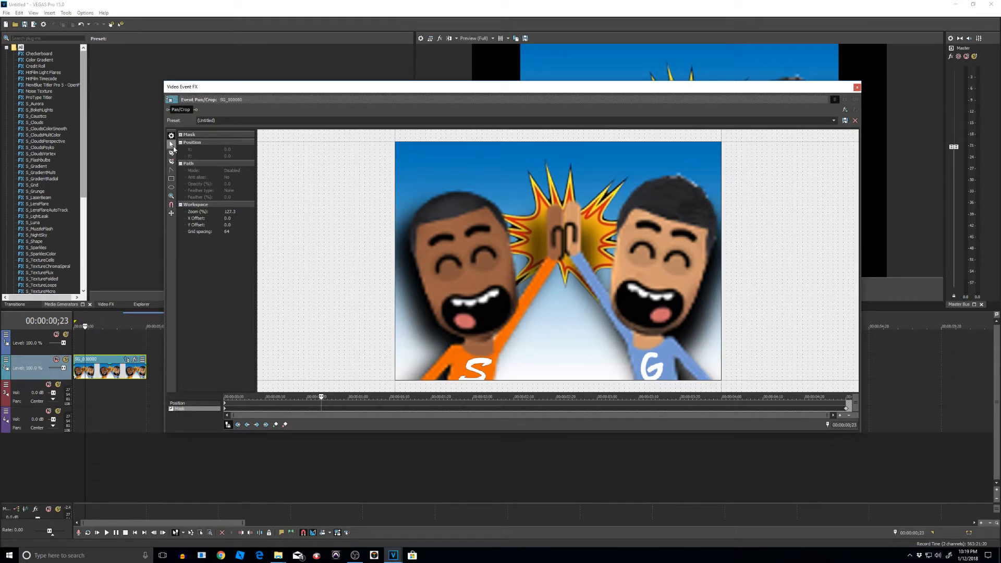
pyautogui.moveTo(170, 150)
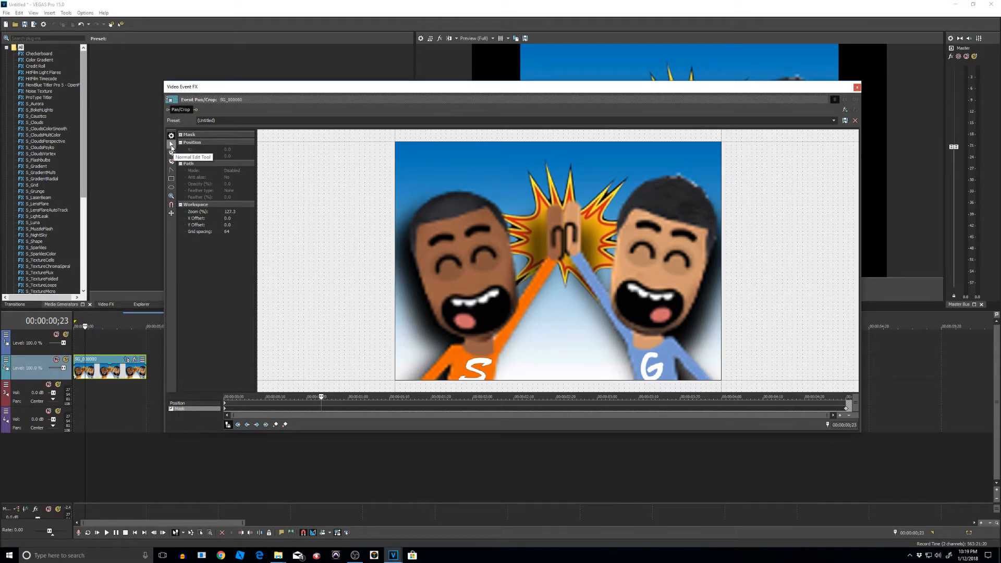
pyautogui.moveTo(538, 262)
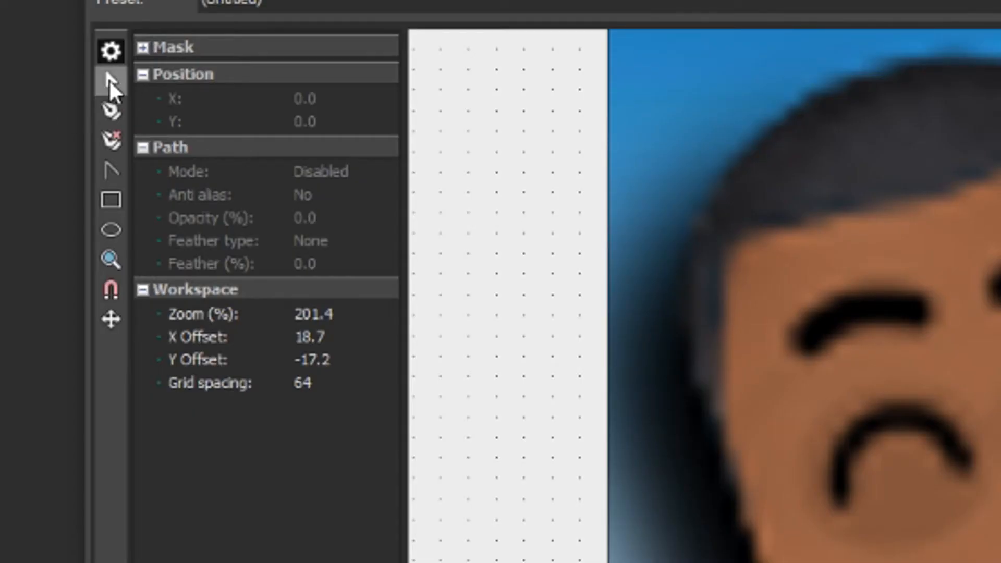
pyautogui.moveTo(110, 111)
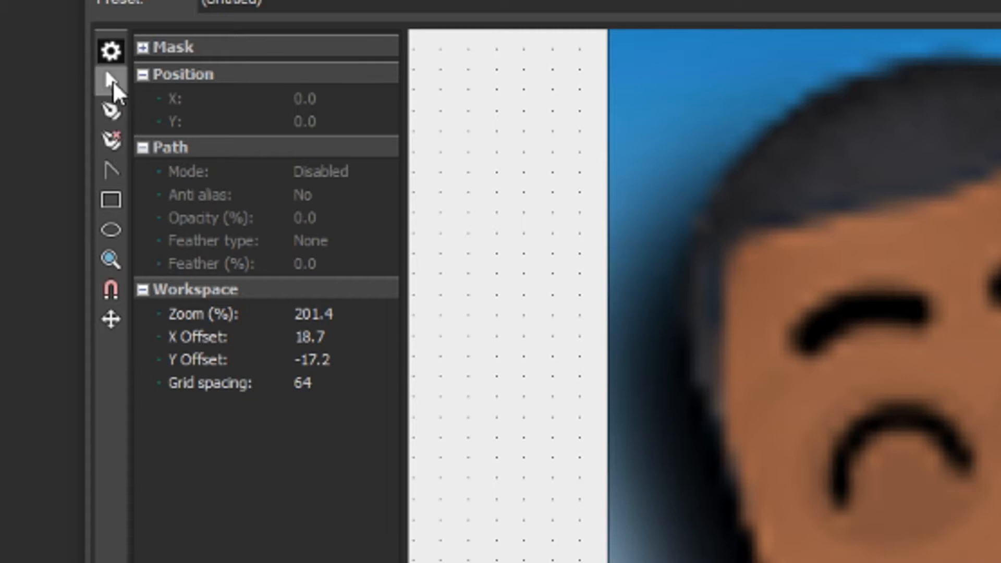
pyautogui.moveTo(109, 80)
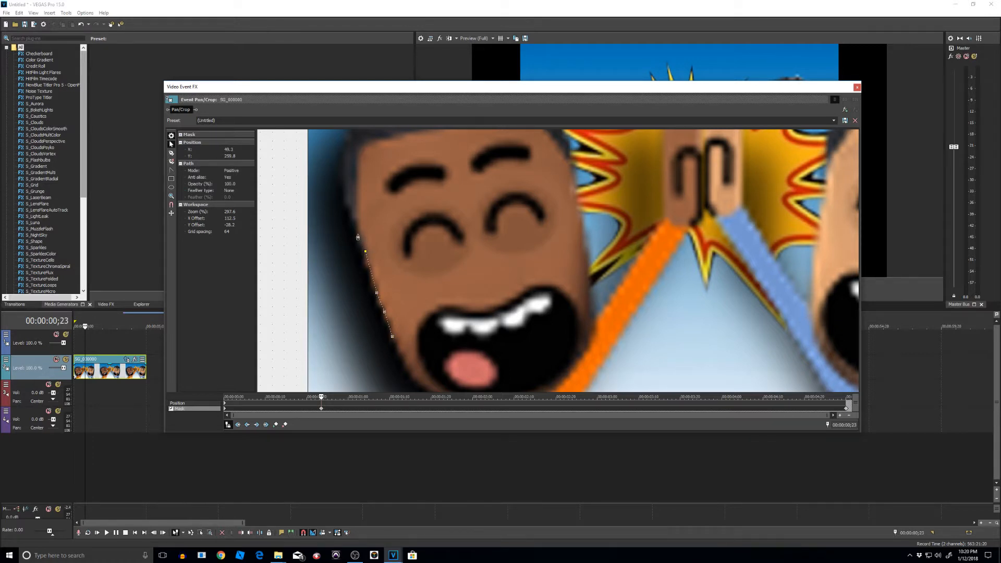
# Add mask anchor points up the left side and over the top of the head
pyautogui.moveTo(358, 237); pyautogui.dragTo(343, 153)
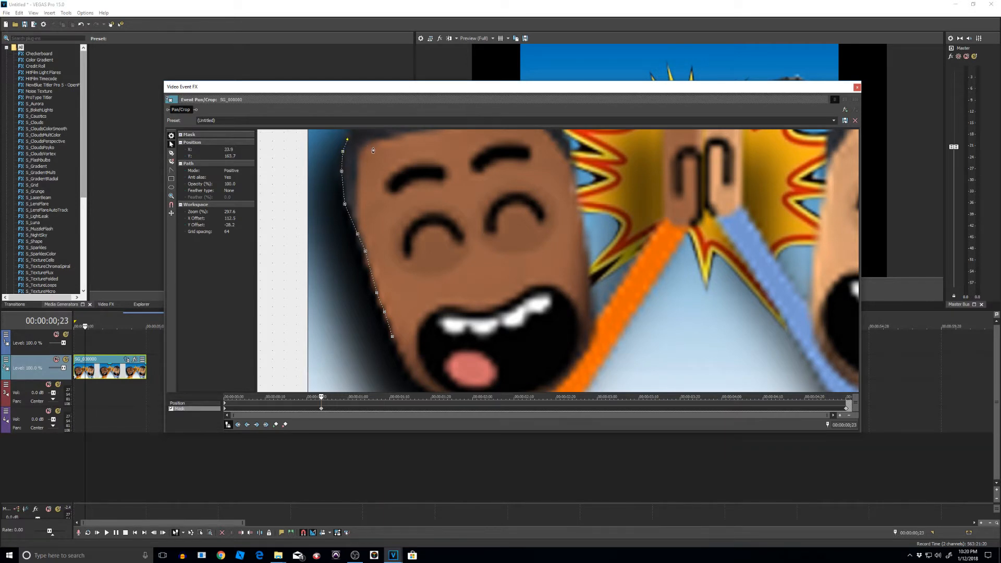
pyautogui.moveTo(404, 145)
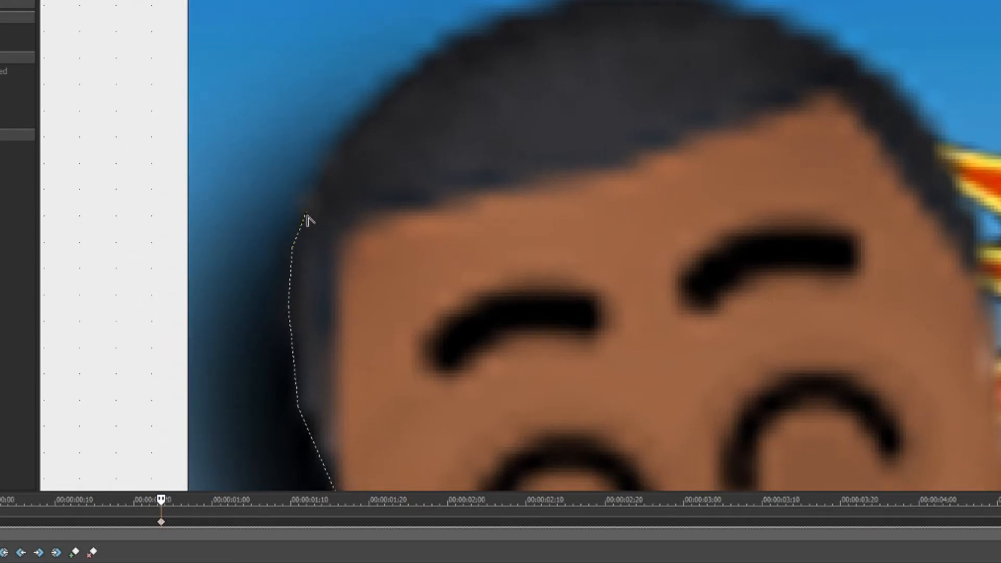
pyautogui.click(307, 210)
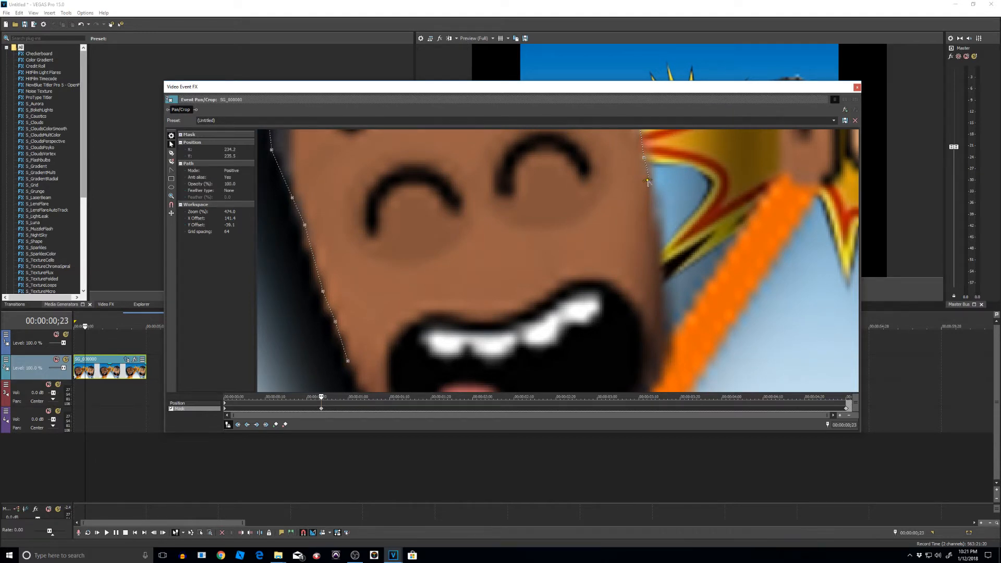
pyautogui.moveTo(649, 183)
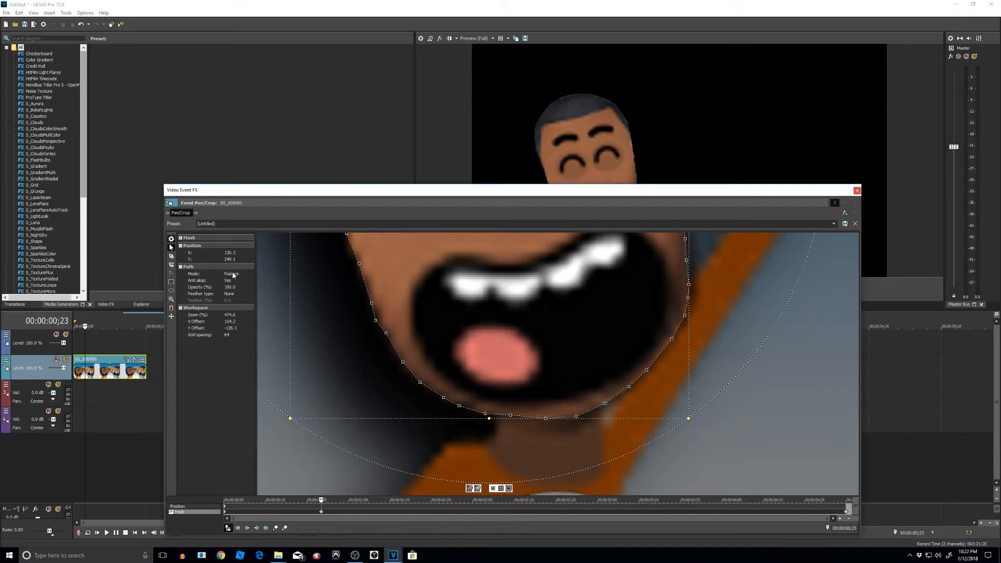
# Try Negative mask mode, then switch the face mask back to Positive
pyautogui.click(236, 273)
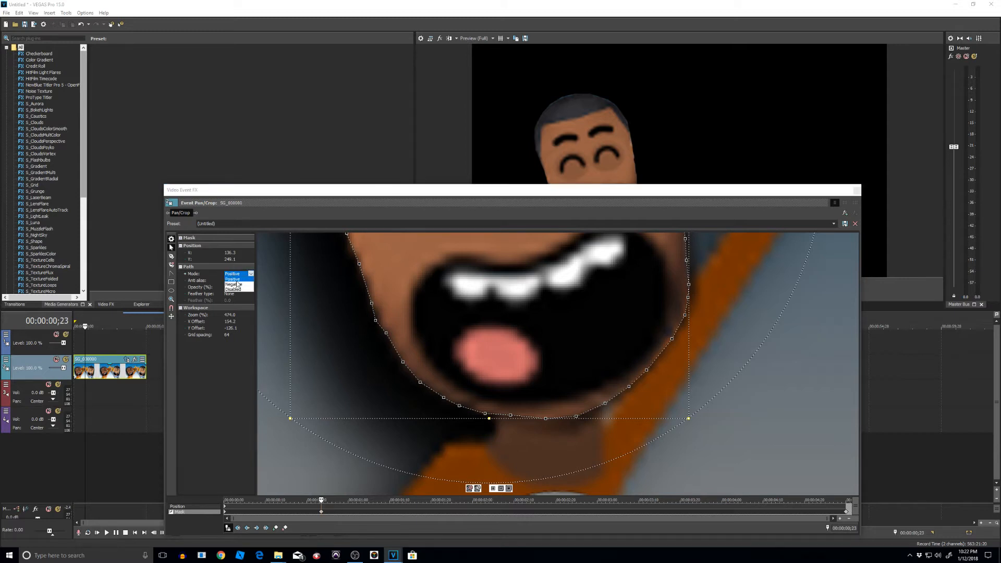
pyautogui.click(234, 280)
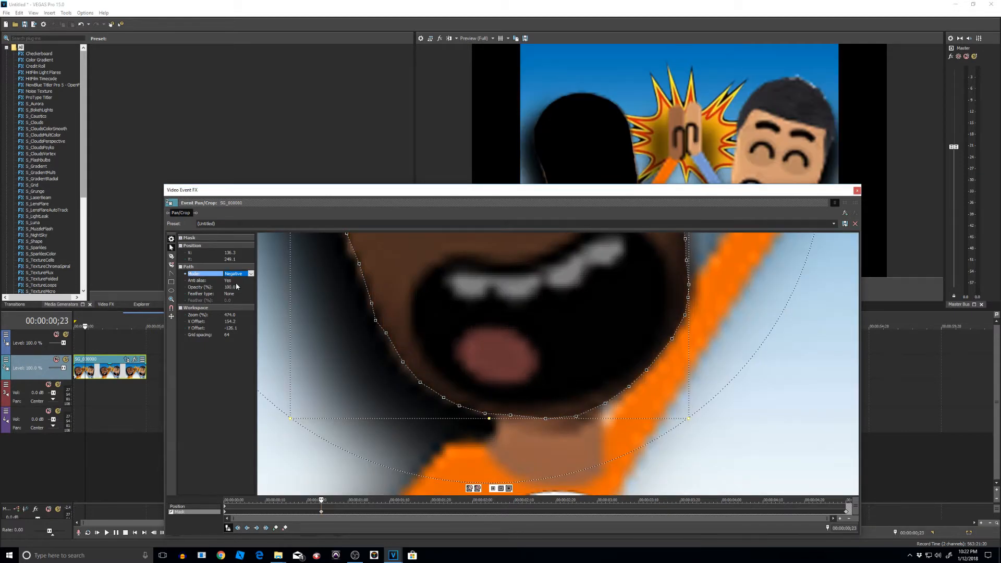
pyautogui.click(250, 273)
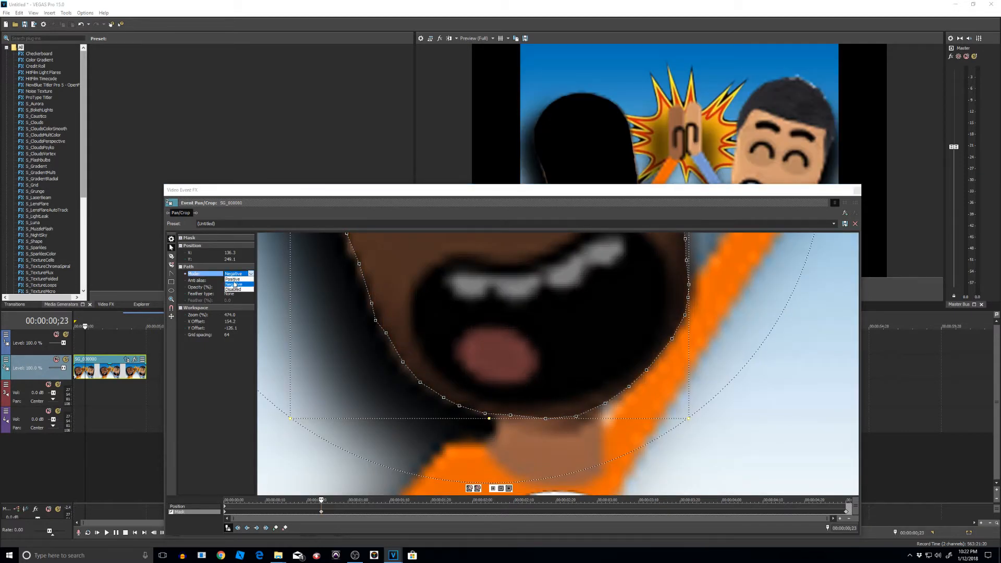
pyautogui.click(232, 283)
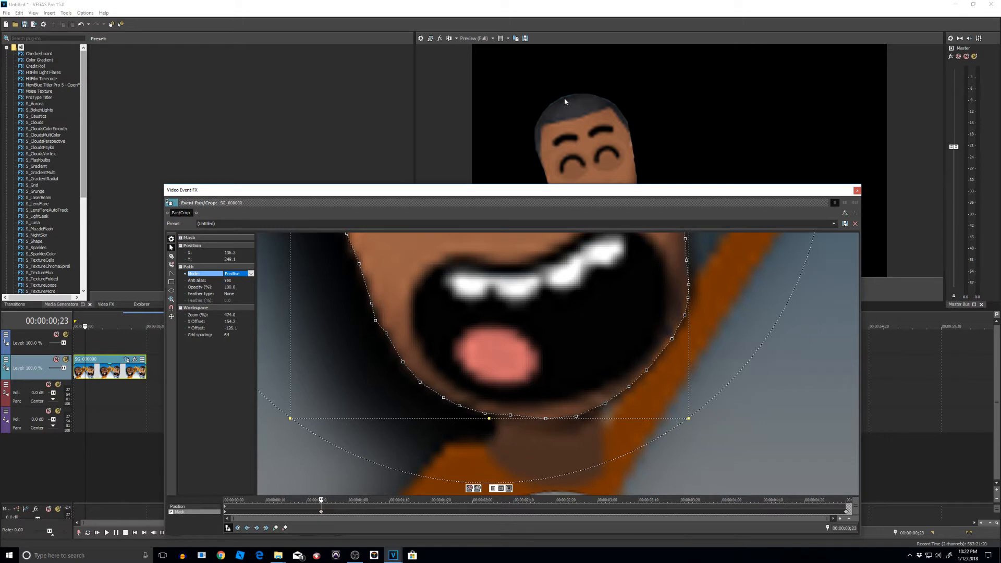
# Set the face mask feathering type and adjust the feather amount
pyautogui.click(237, 294)
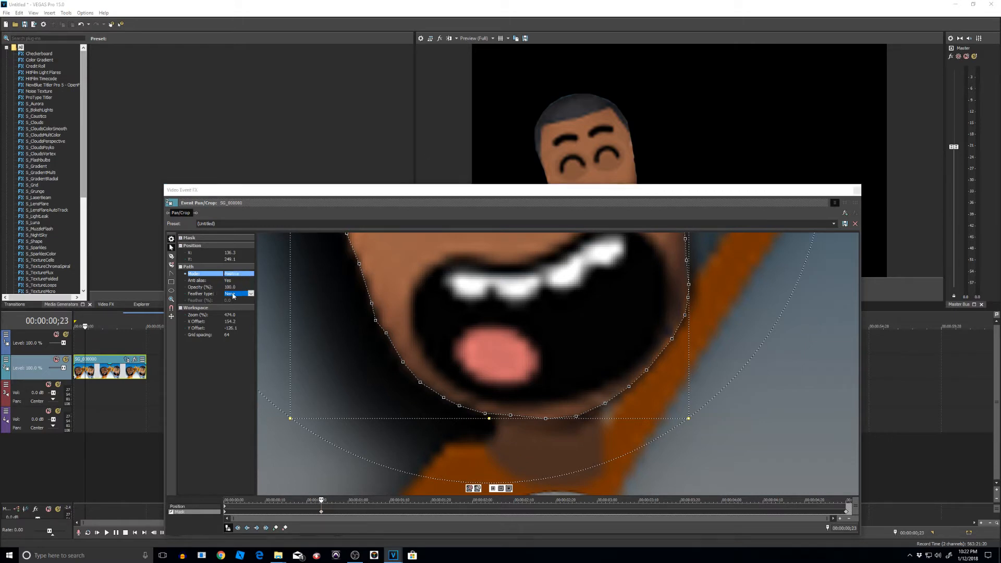
pyautogui.click(238, 293)
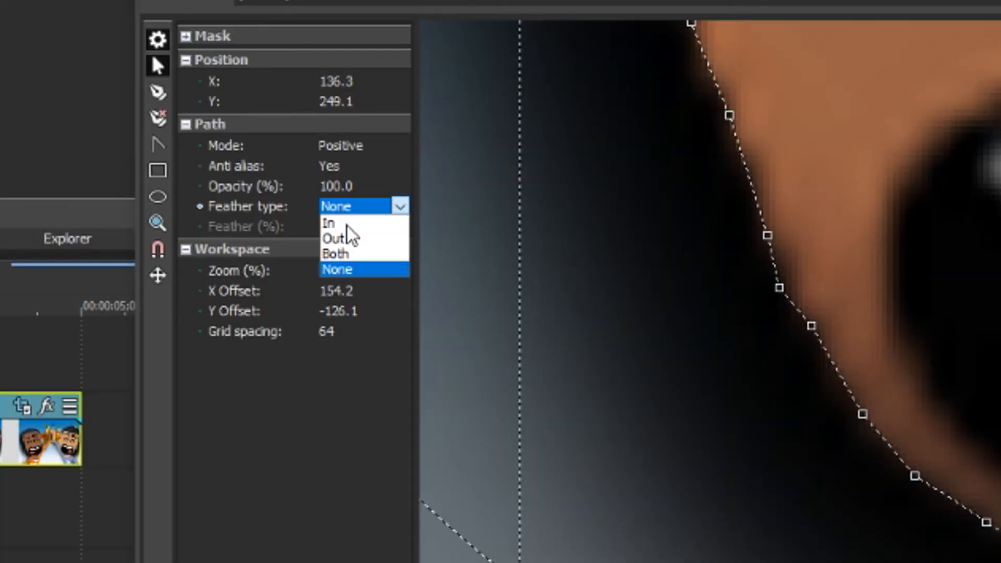
pyautogui.click(329, 223)
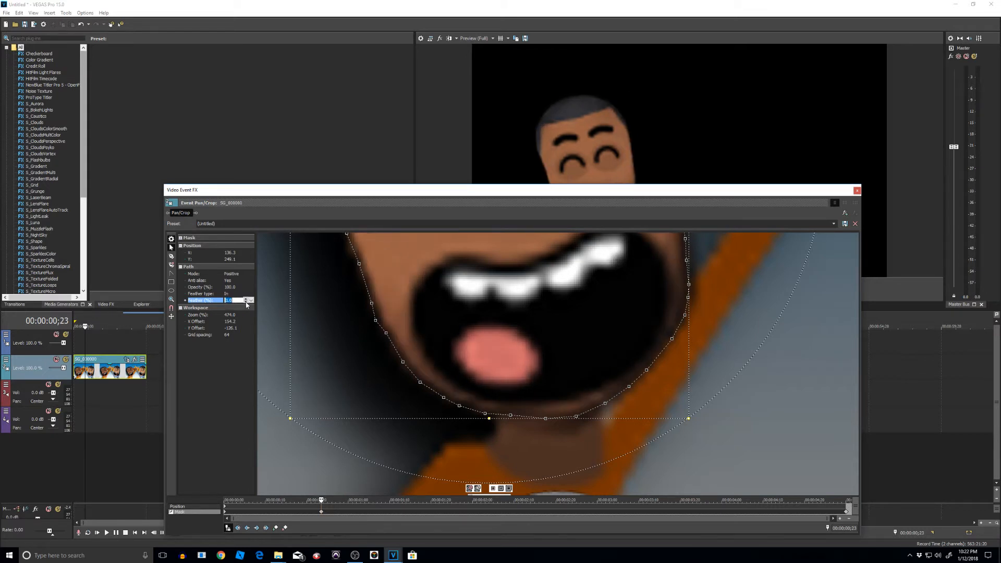
pyautogui.click(856, 190)
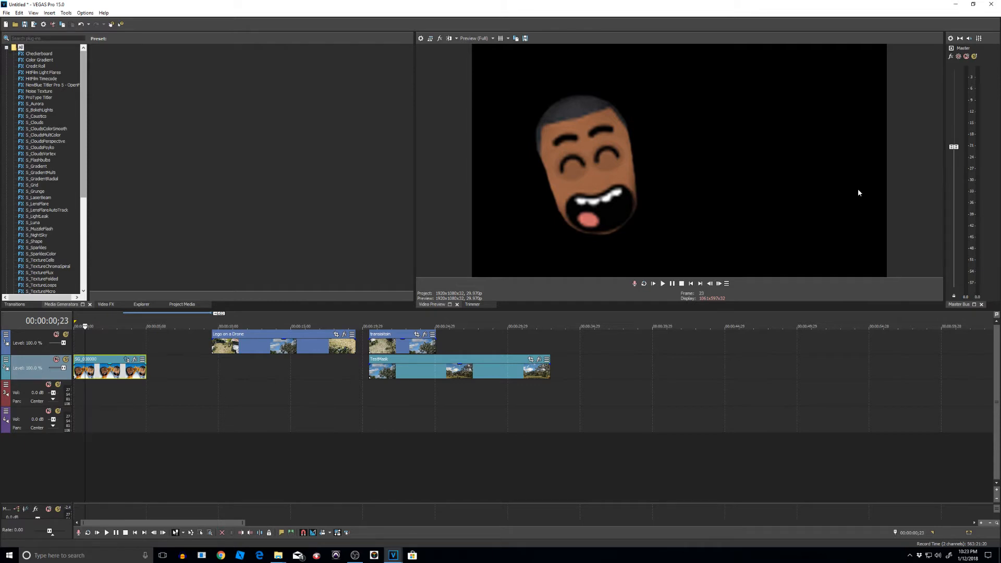
# Play and stop the drone footage, then place the cursor at the transisitoin clip start
pyautogui.click(106, 326)
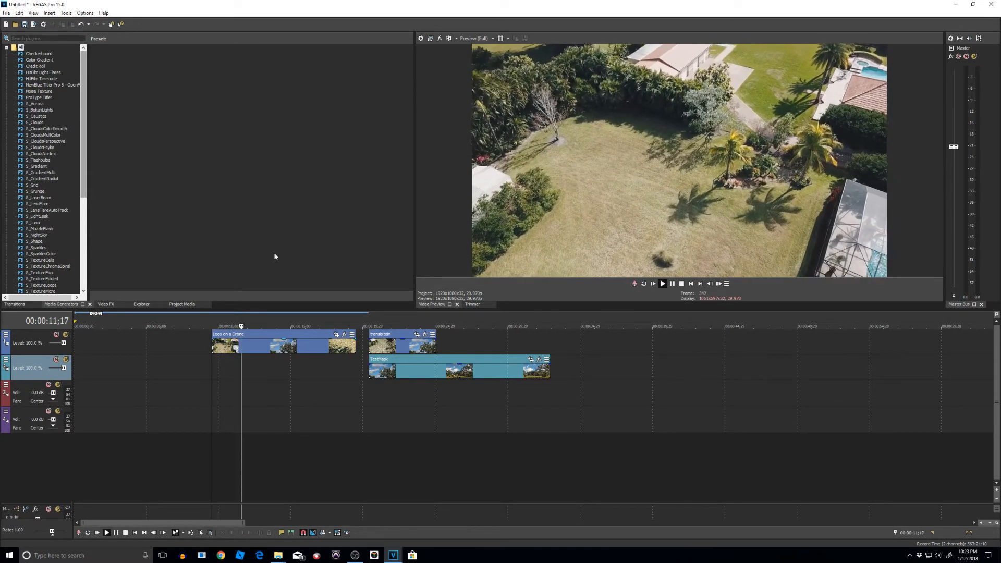
pyautogui.click(270, 326)
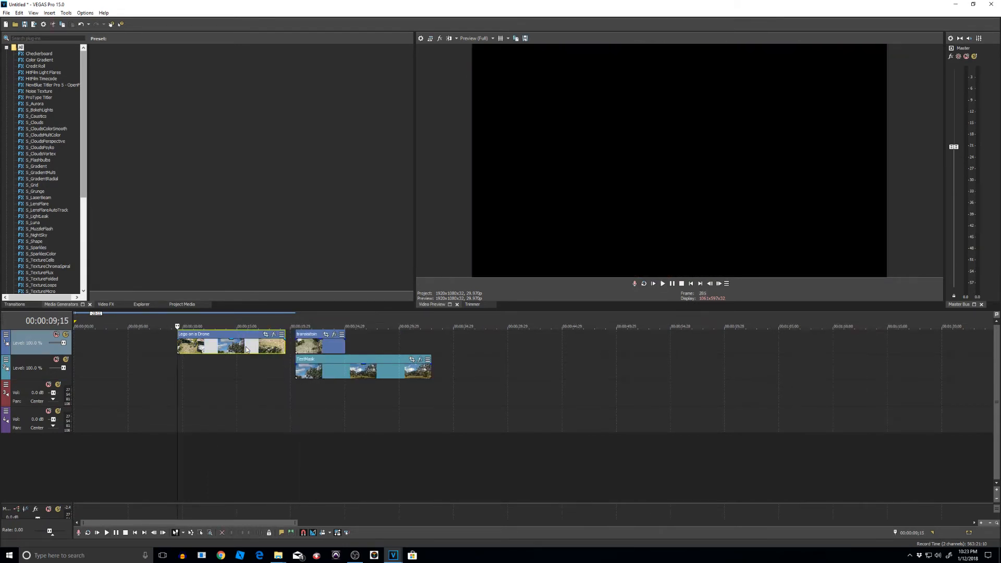
pyautogui.click(234, 327)
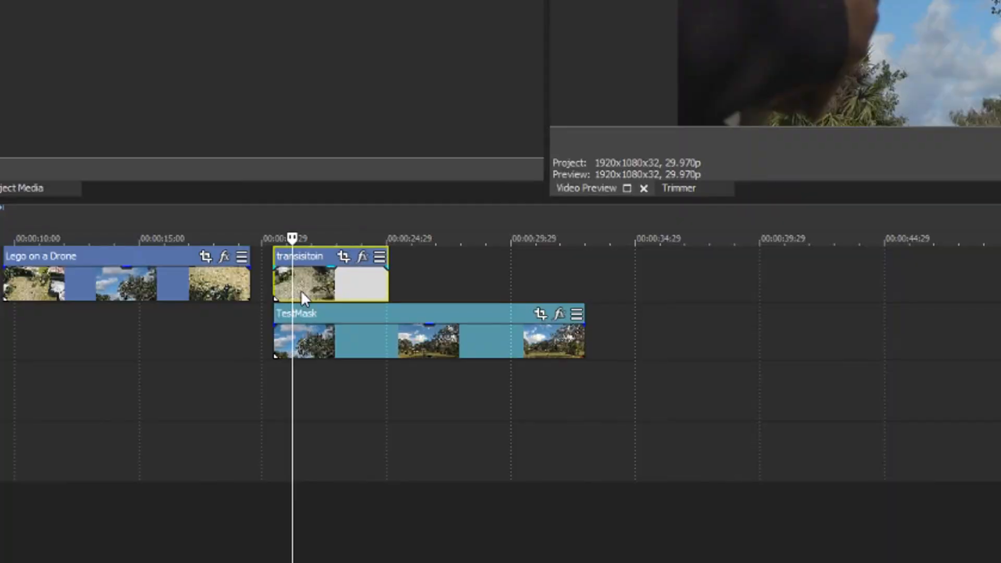
pyautogui.moveTo(318, 291)
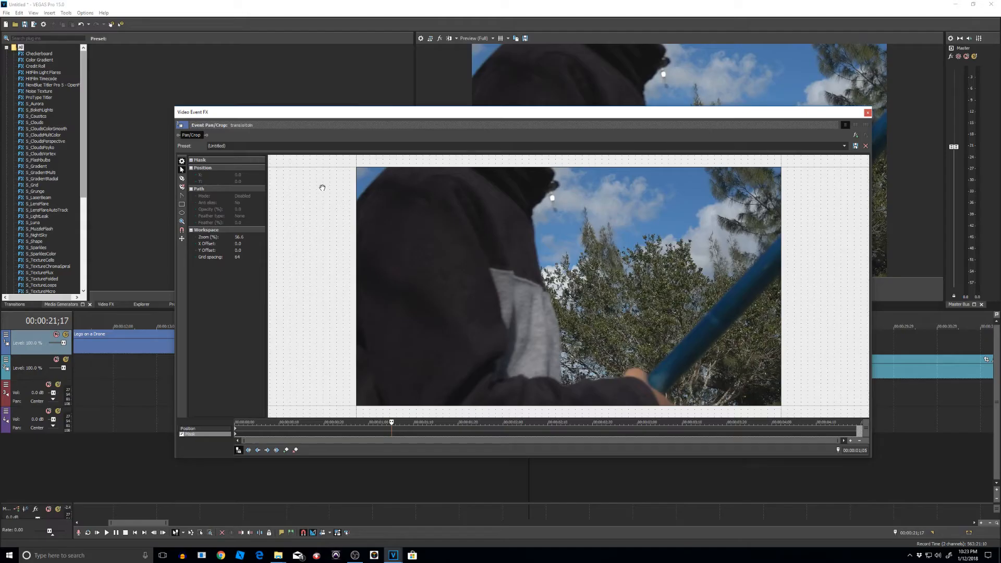
pyautogui.moveTo(378, 179)
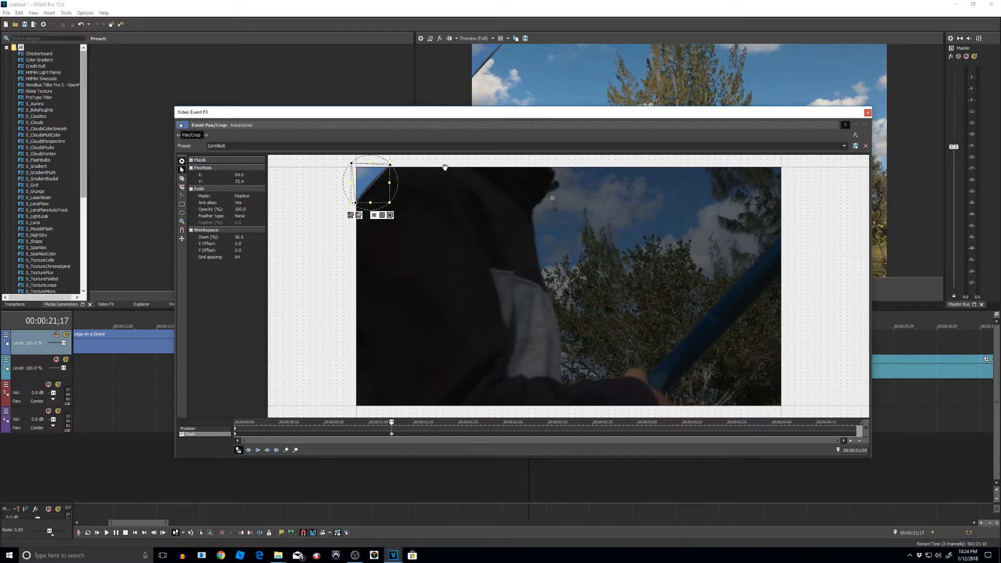
# Set the transition clip's mask Mode to Negative
pyautogui.click(249, 196)
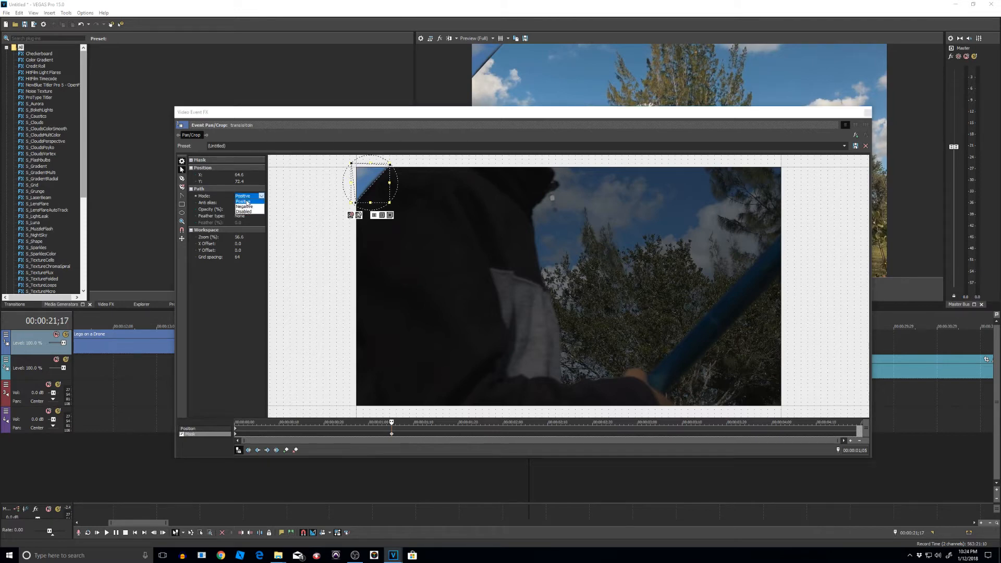
pyautogui.click(244, 206)
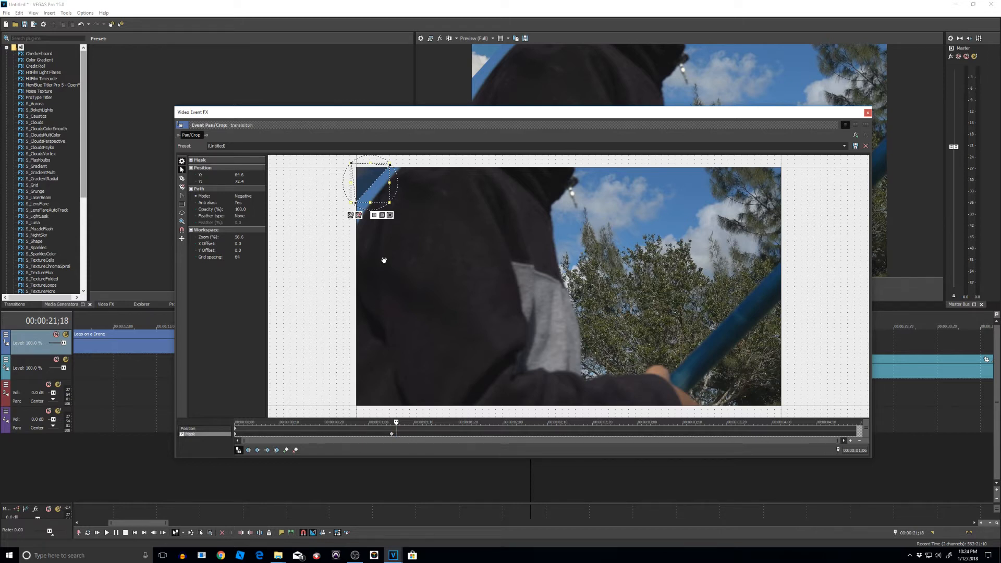
pyautogui.moveTo(391, 165)
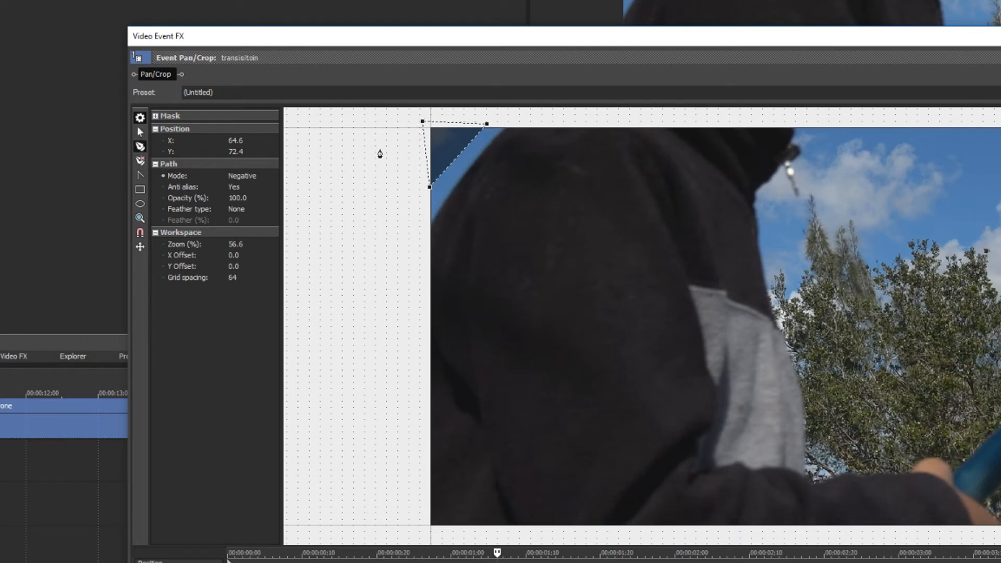
pyautogui.moveTo(559, 106)
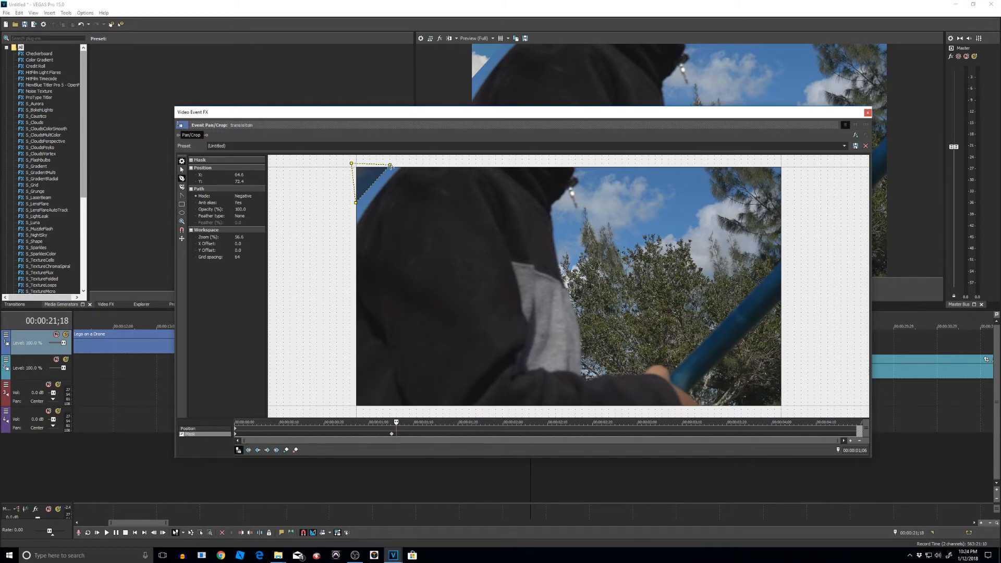
pyautogui.moveTo(182, 179)
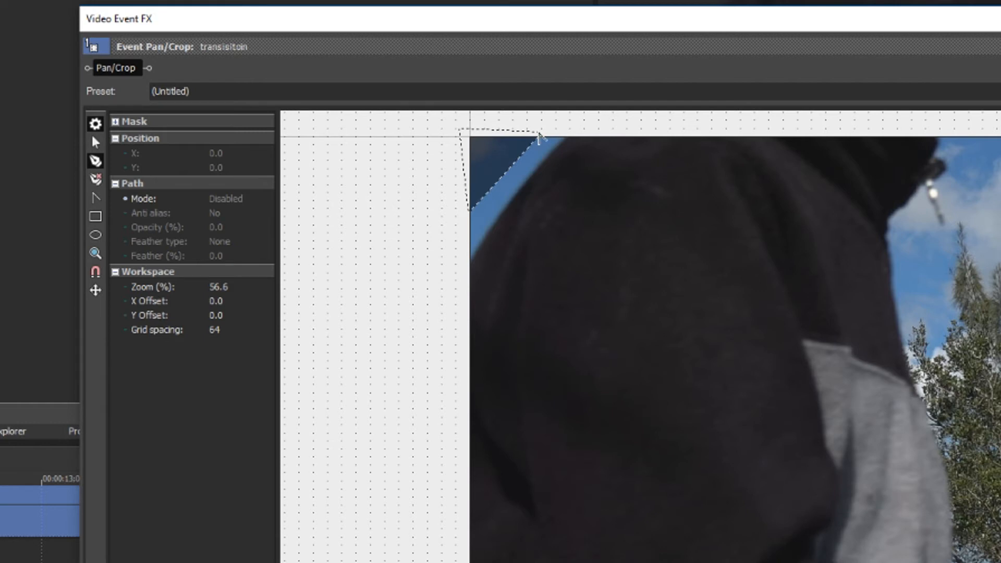
# Add a mask anchor point along the hood's top edge
pyautogui.click(542, 132)
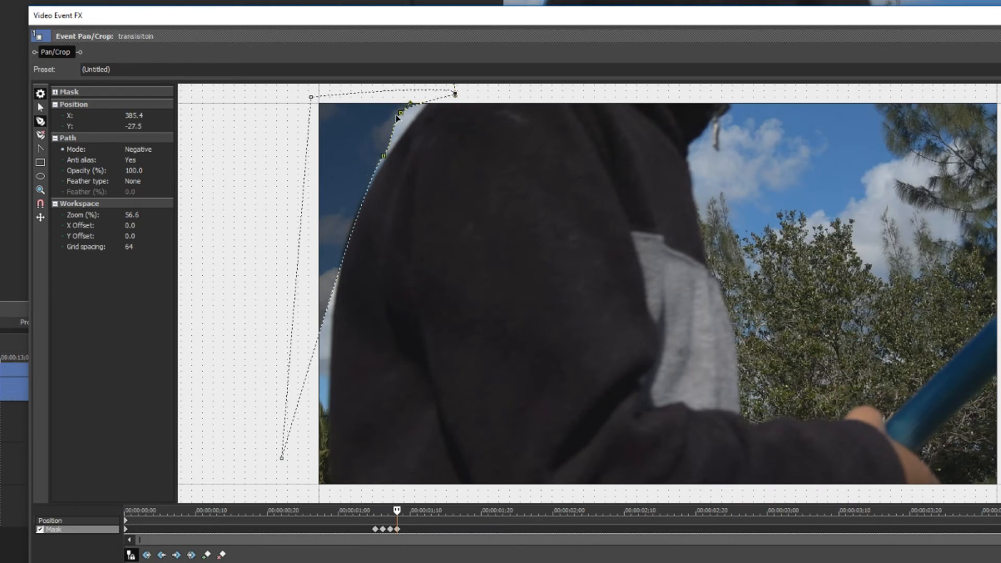
# Reshape the mask edge along the figure's shoulder while zooming the view
pyautogui.moveTo(396, 119); pyautogui.dragTo(386, 158)
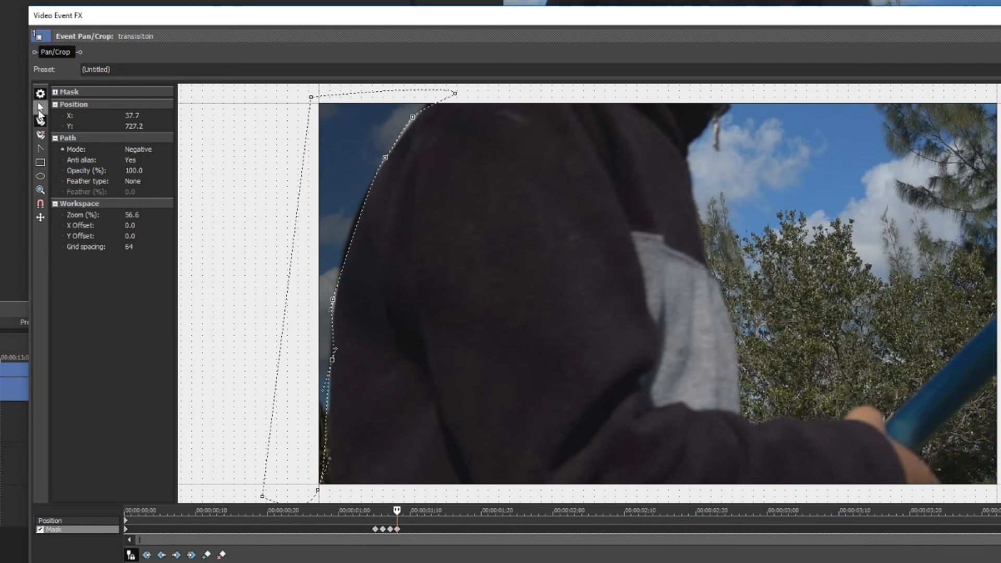
pyautogui.moveTo(253, 314)
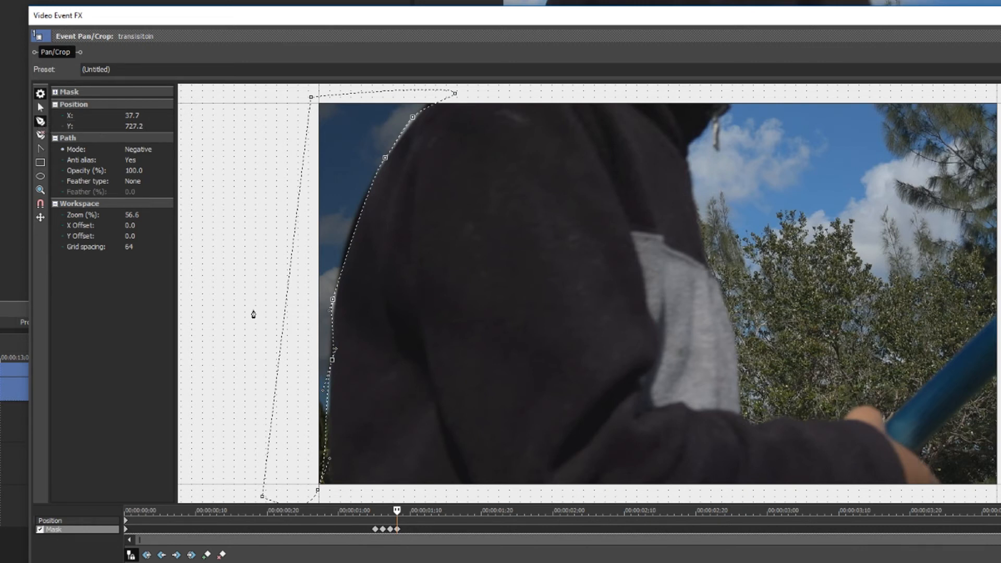
pyautogui.scroll(-3)
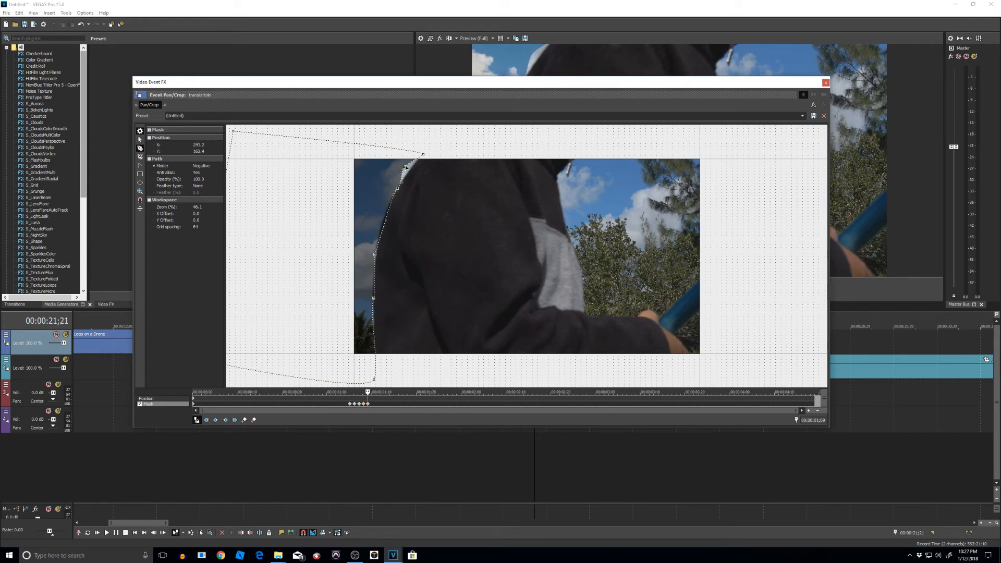
# Drag the mask anchors to refit the figure's back on a later keyframe
pyautogui.moveTo(406, 168); pyautogui.dragTo(423, 154)
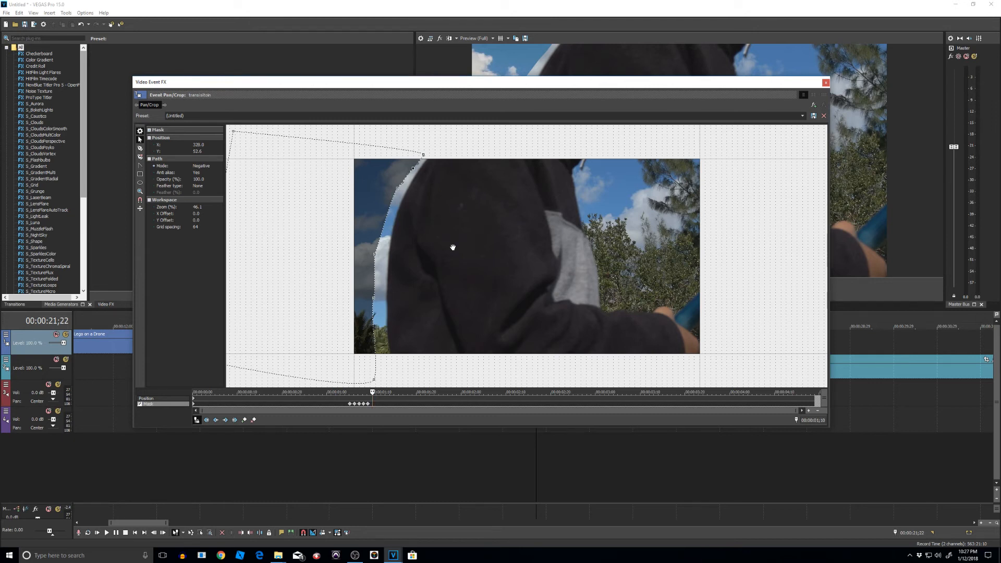
pyautogui.moveTo(450, 261)
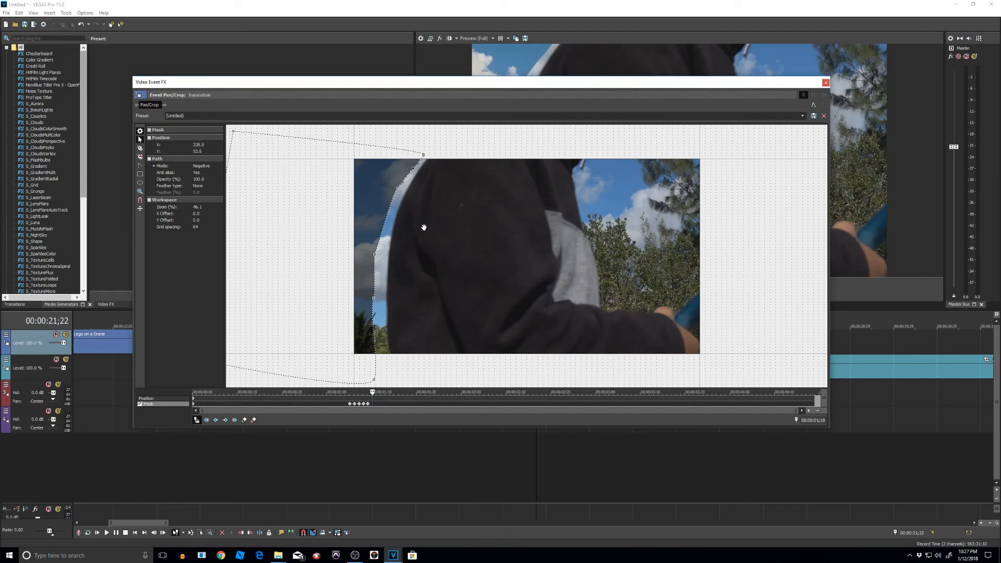
# Select all mask path points via the context menu, then close the Pan/Crop editor
pyautogui.rightClick(425, 227)
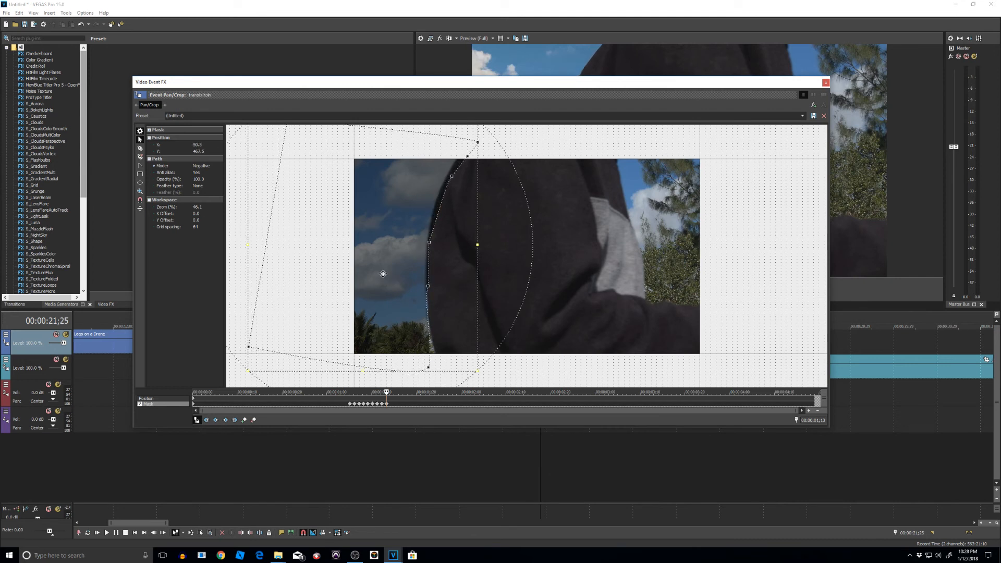
pyautogui.moveTo(294, 167)
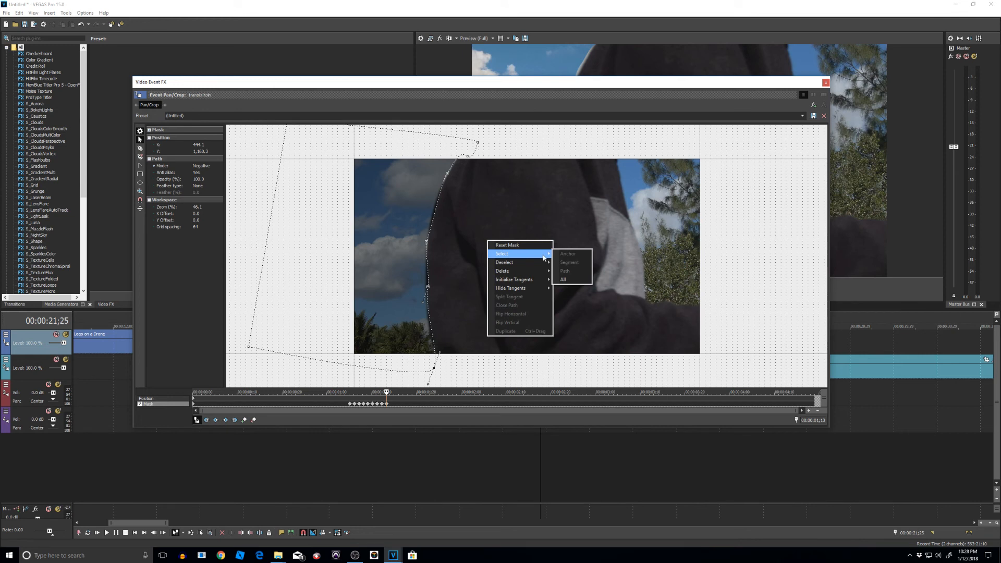
pyautogui.click(562, 279)
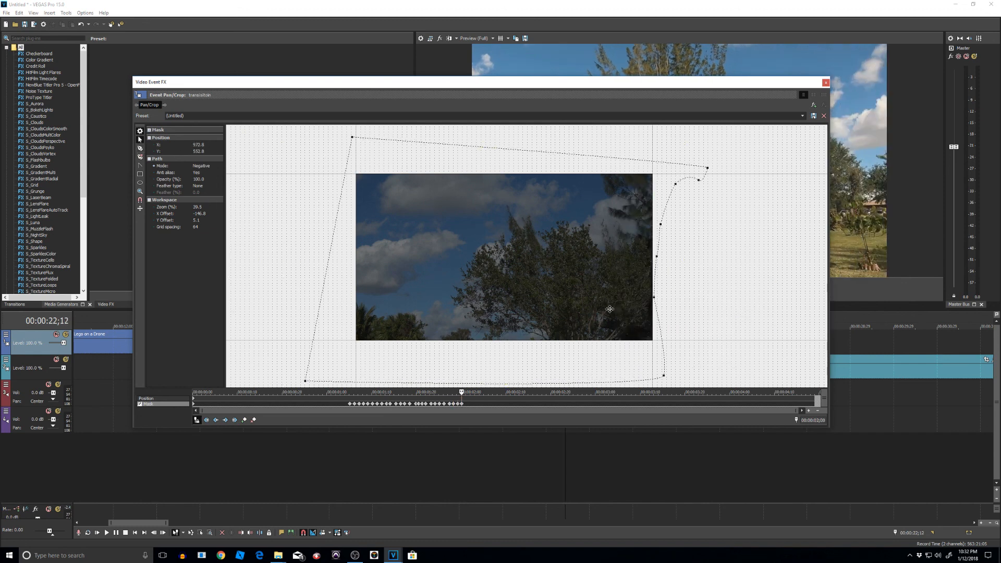
pyautogui.click(826, 82)
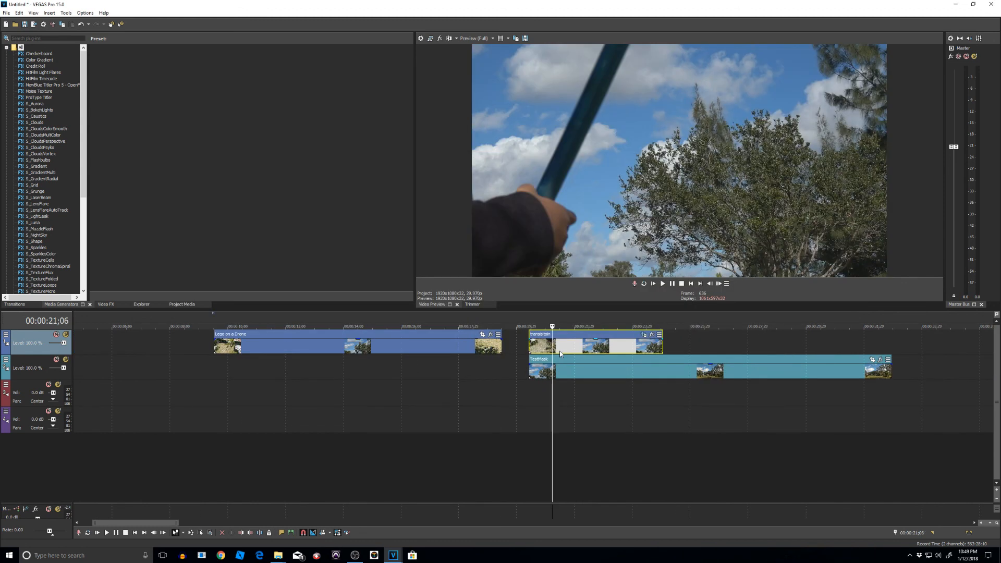